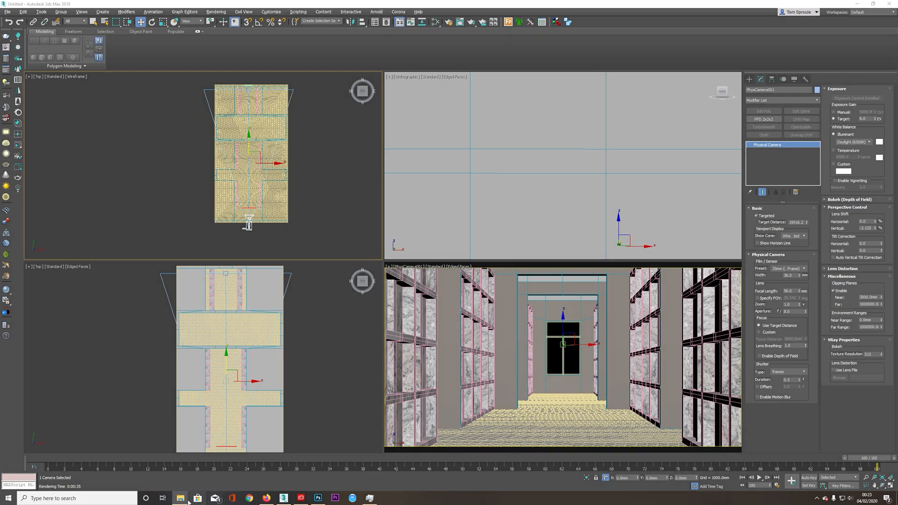
Switch from the 3ds Max corridor scene to the Firefox textures.com plaster results
left_click(249, 498)
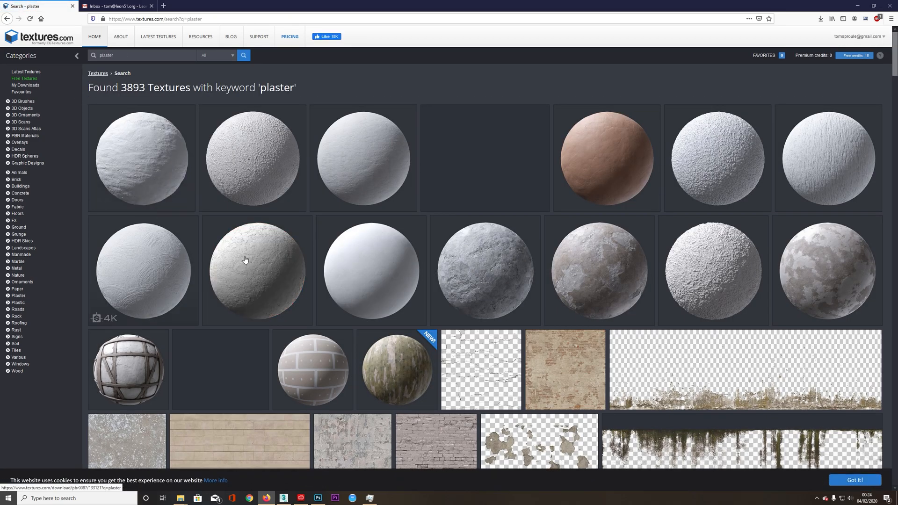
mouse_move(271, 290)
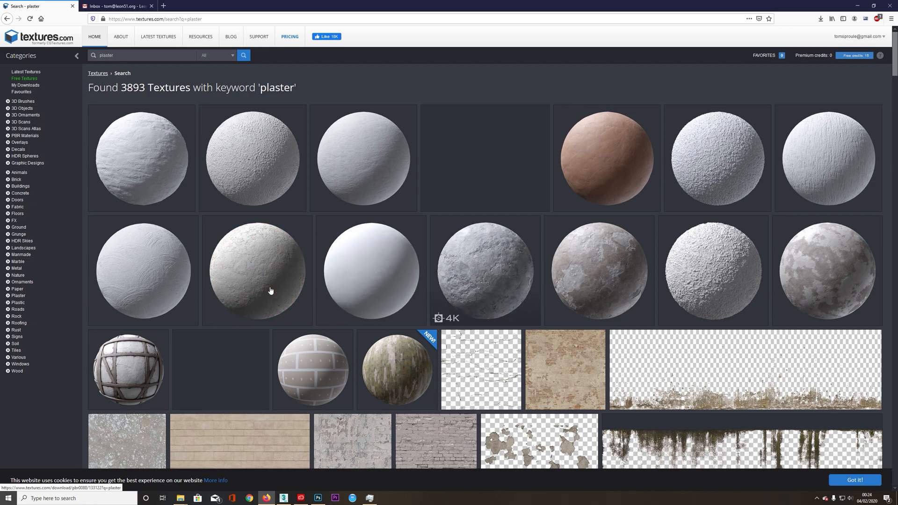
Scroll through the plaster results to the Damaged Painted Concrete PBR0080 material
scroll("down", 3)
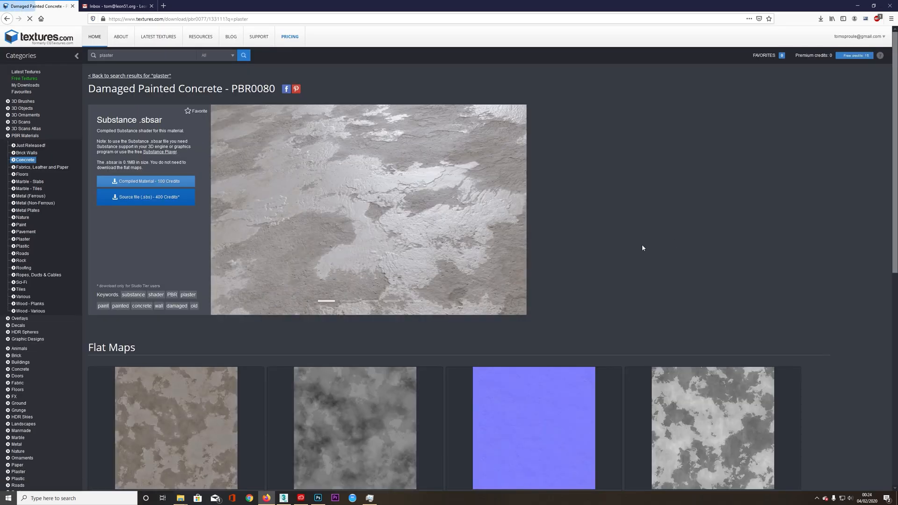
scroll("down", 3)
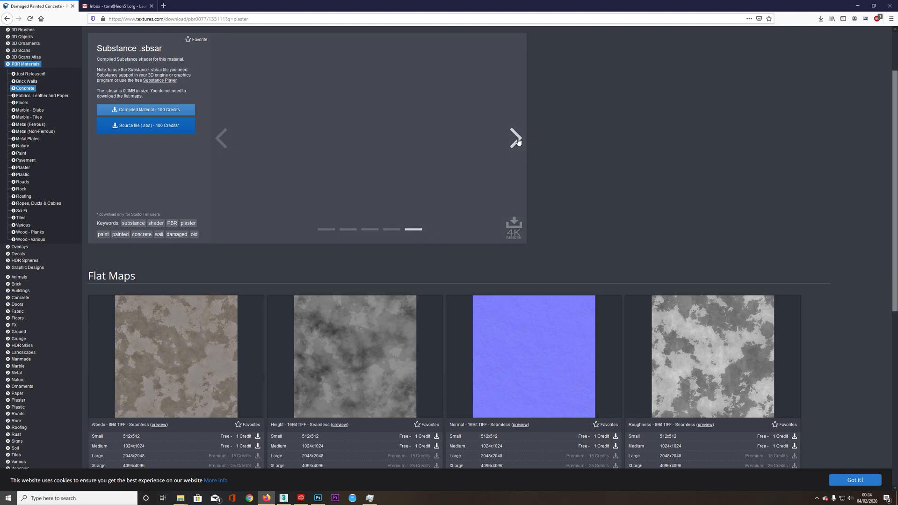
Browse to the Flat Maps and download the medium 1K normal map
left_click(515, 138)
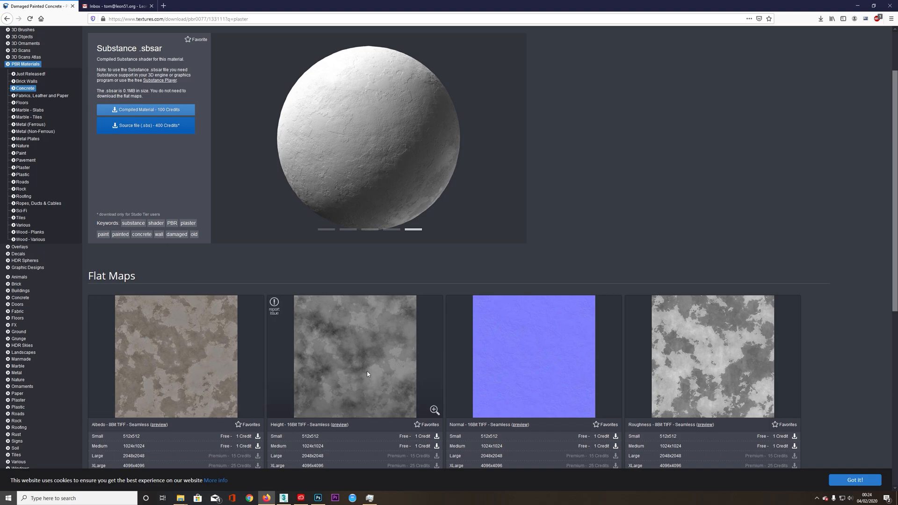
scroll("down", 3)
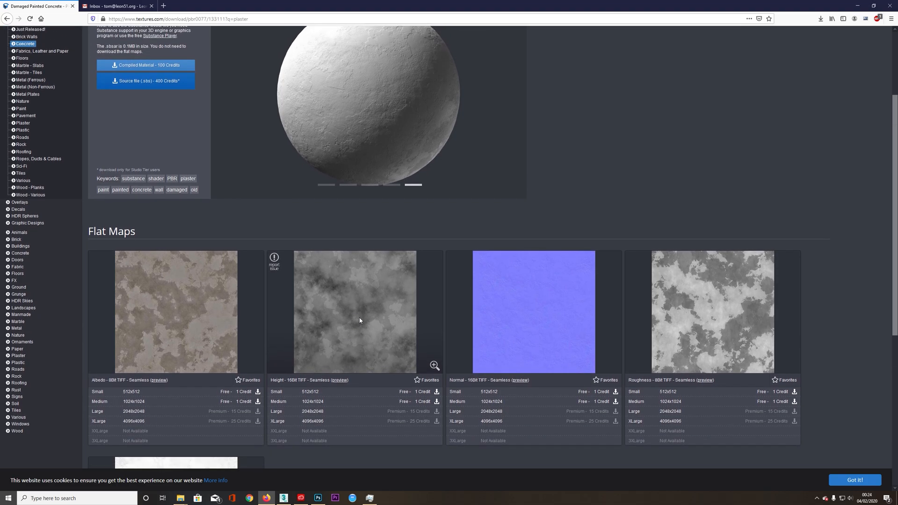
scroll("down", 3)
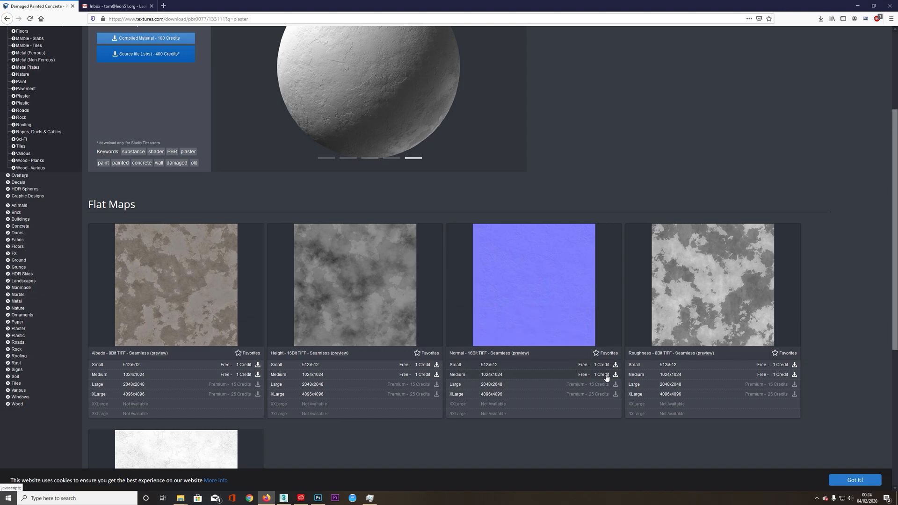
left_click(617, 374)
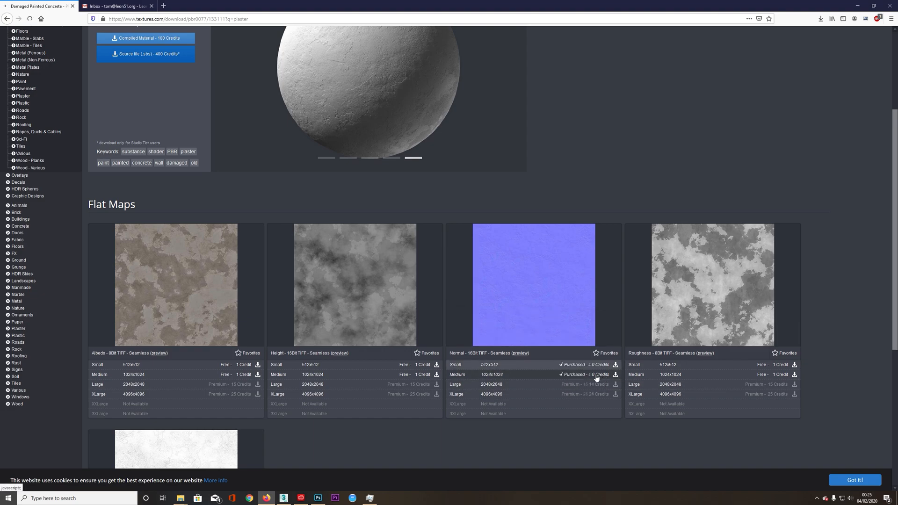
left_click(617, 374)
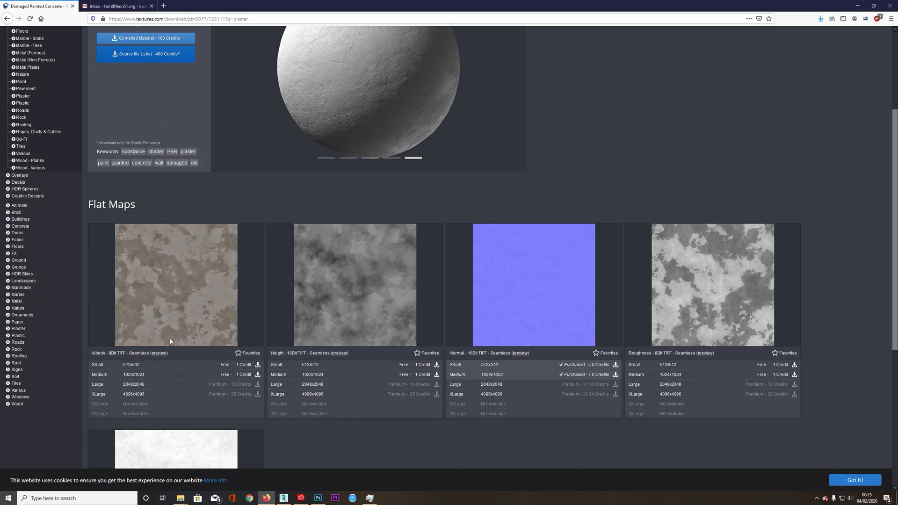
Download and save the medium 1K albedo and roughness maps
left_click(259, 365)
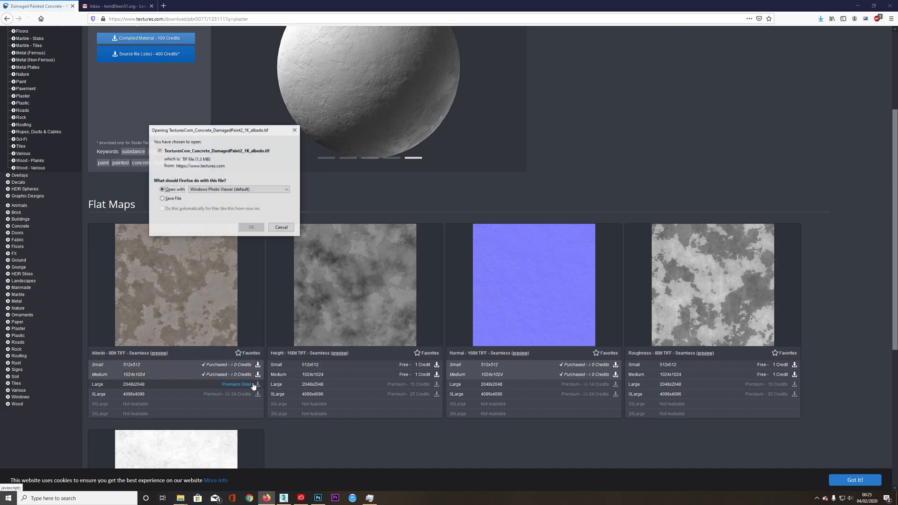
left_click(163, 199)
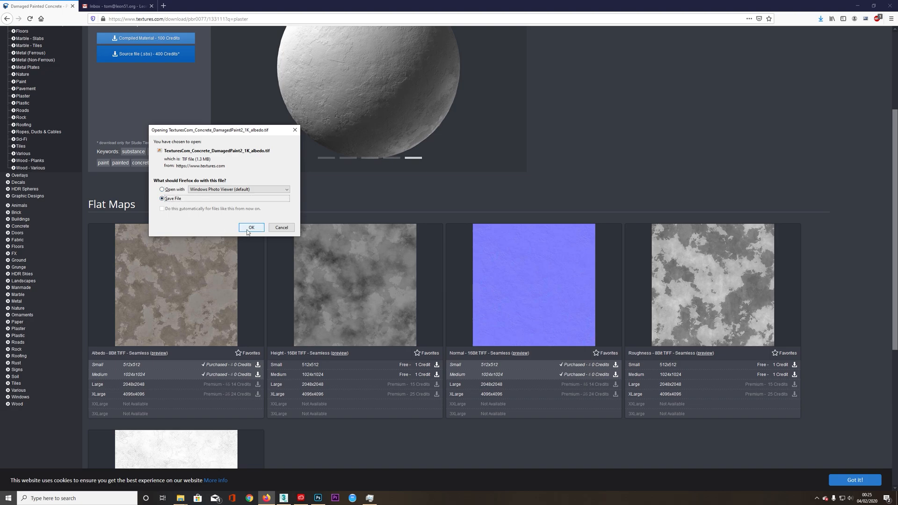
left_click(251, 227)
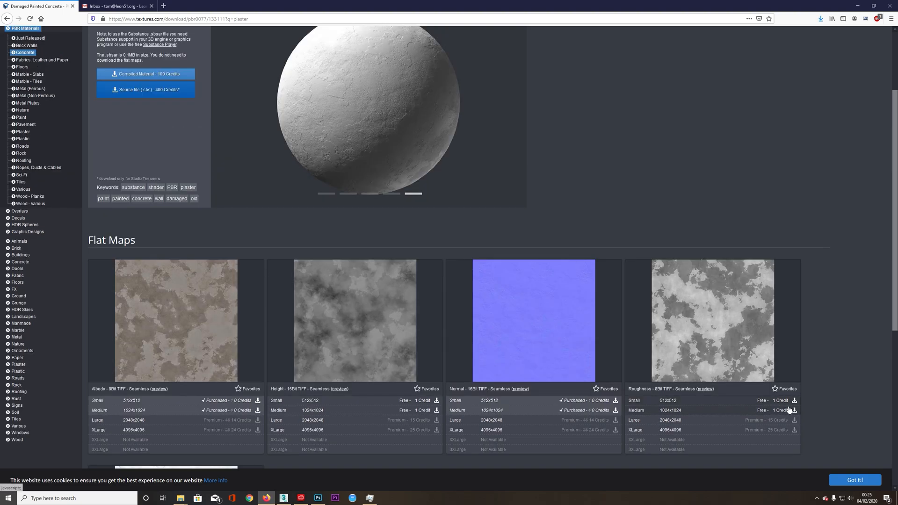
left_click(794, 401)
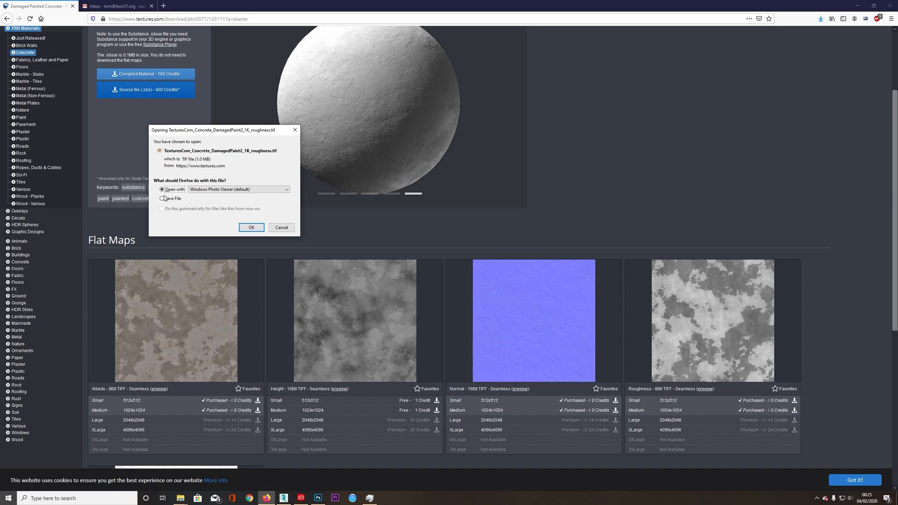
left_click(281, 228)
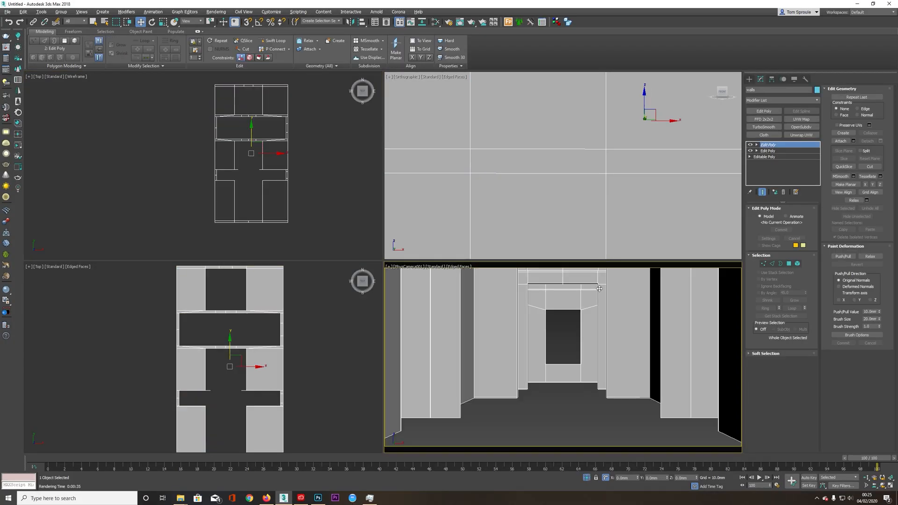
Create a new VRayMtl node in the Slate Material Editor
left_click(434, 21)
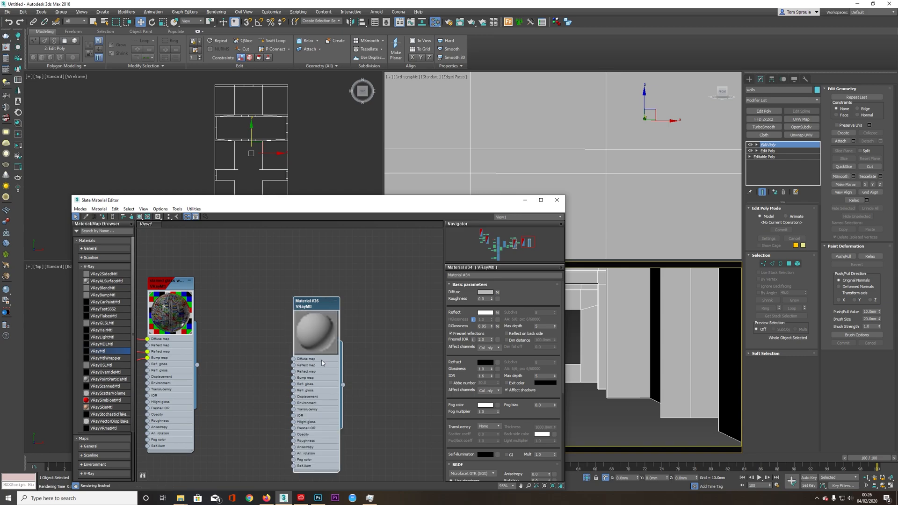
left_click_drag(316, 300, 342, 276)
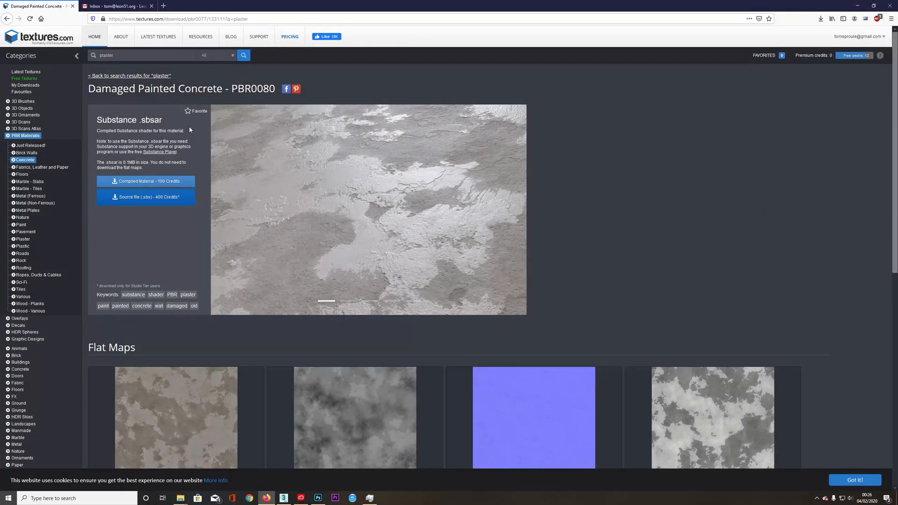
Search Google for 'define albedo' in a new tab and expand 'What do you mean by albedo?'
left_click(242, 6)
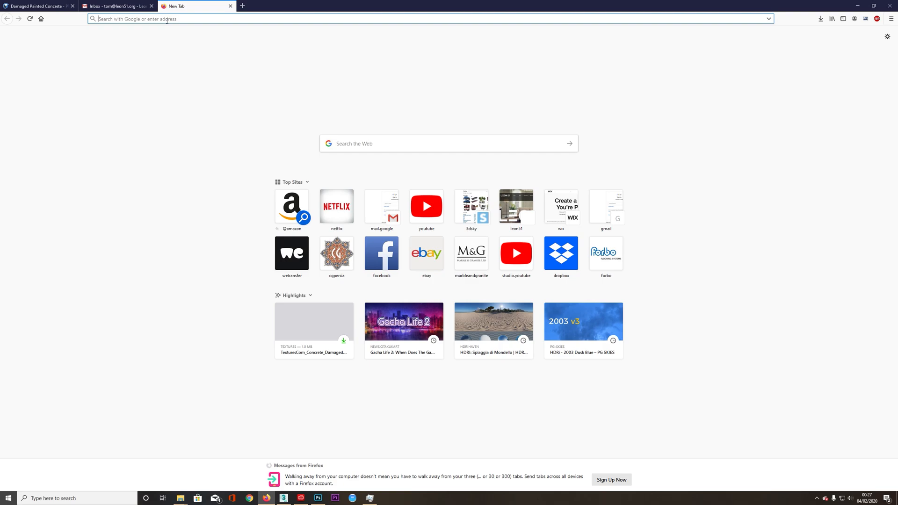
type("define albedo")
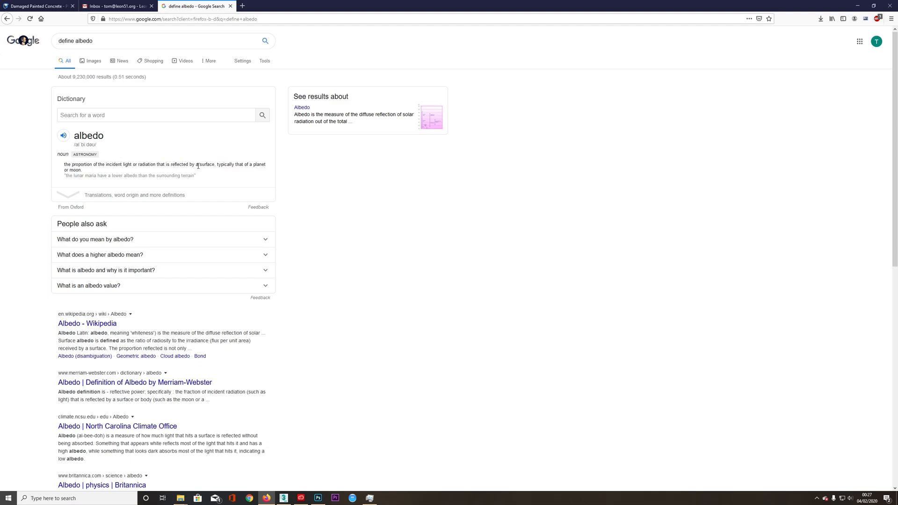
mouse_move(145, 177)
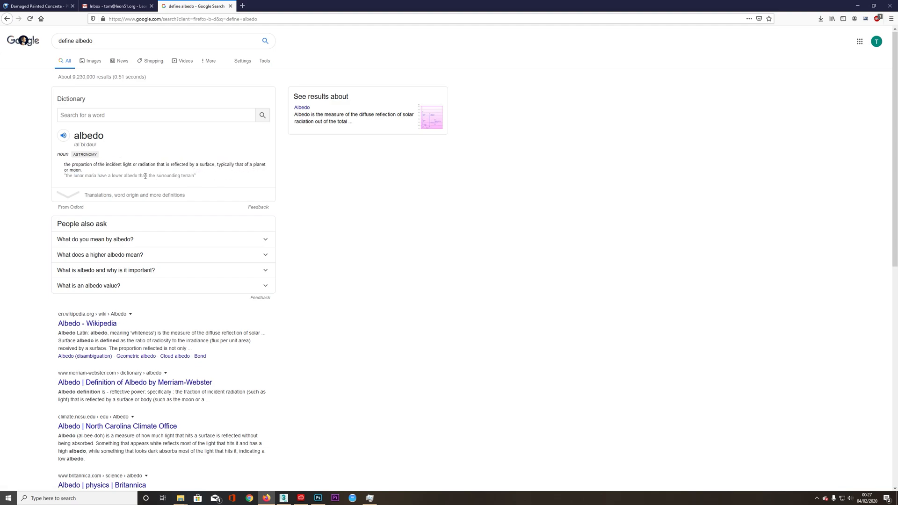
mouse_move(205, 182)
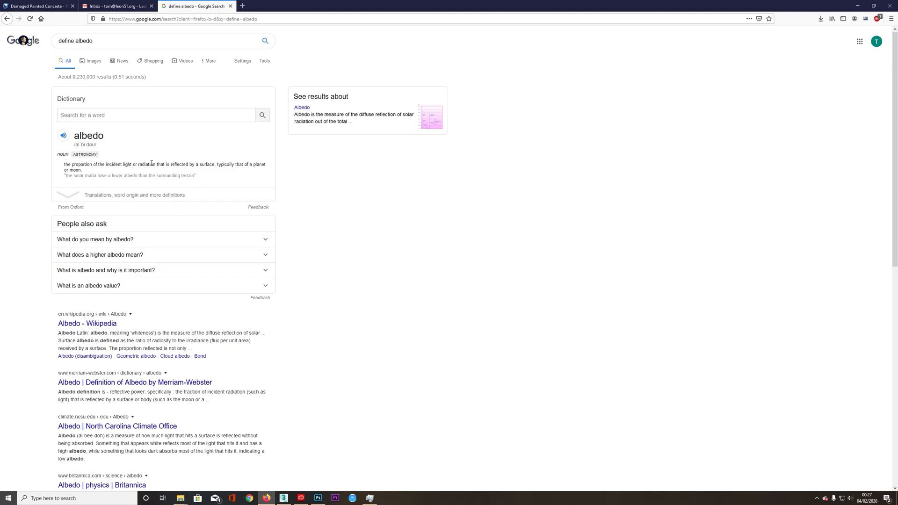
left_click(95, 239)
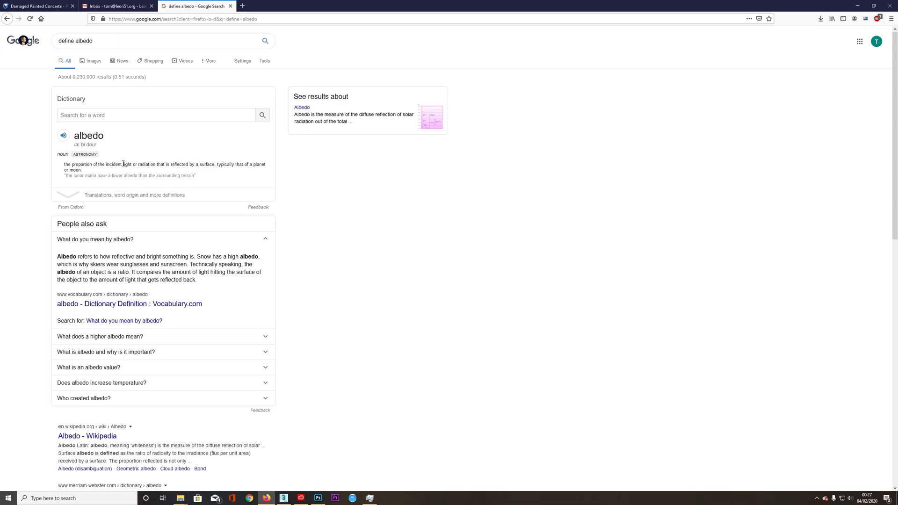
mouse_move(212, 101)
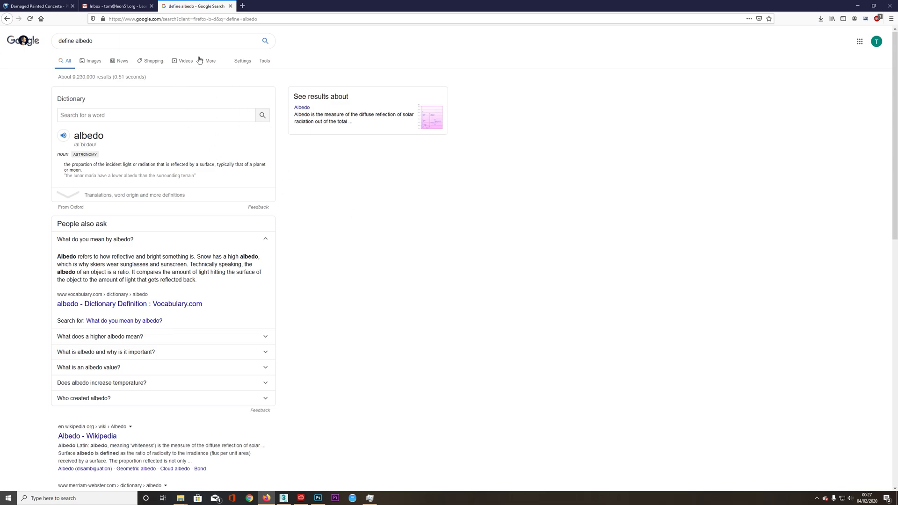
Look up 'define diffuse' in another tab, then return to the albedo results
left_click(321, 6)
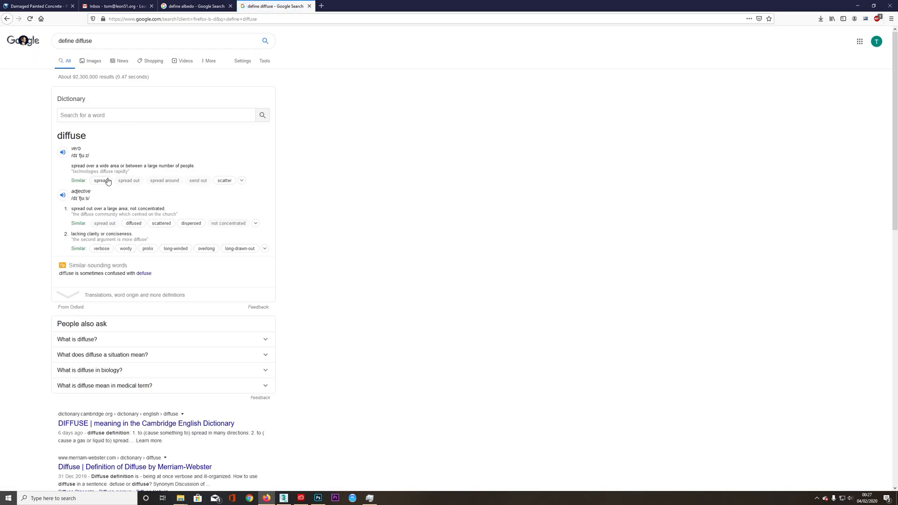
mouse_move(117, 203)
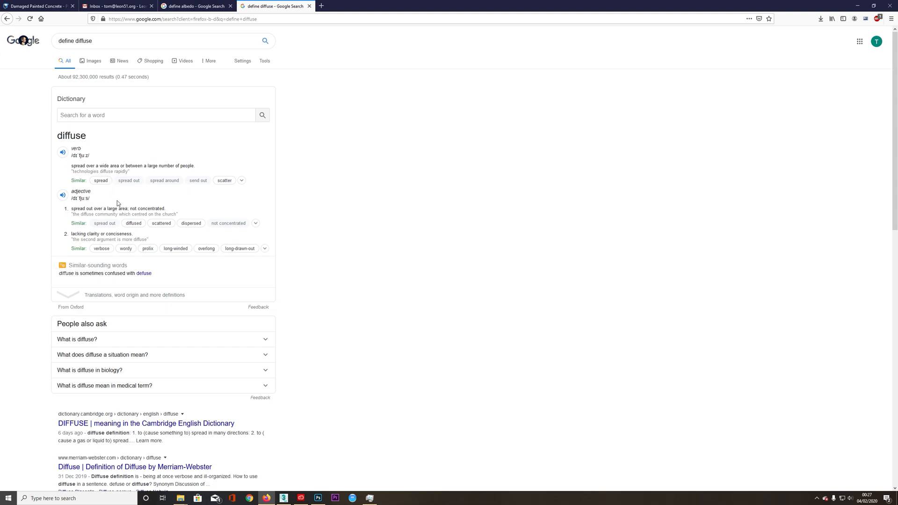
left_click(197, 6)
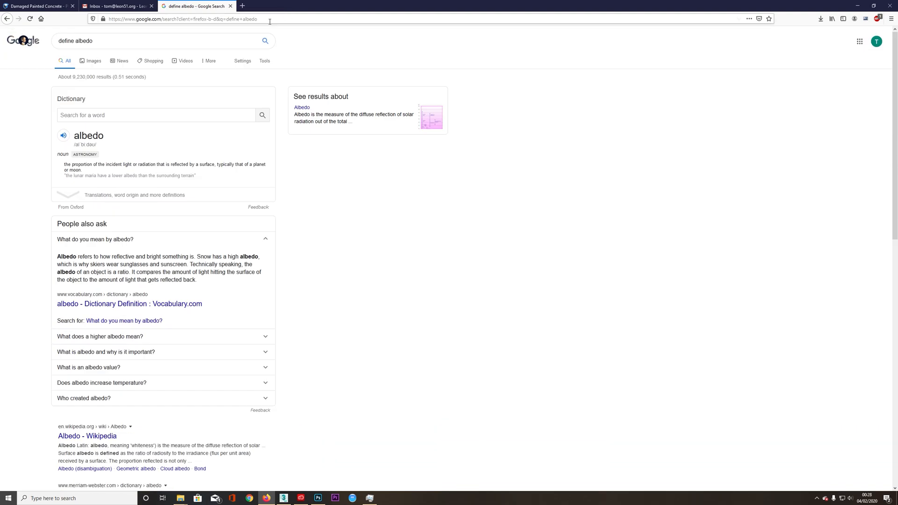
mouse_move(304, 231)
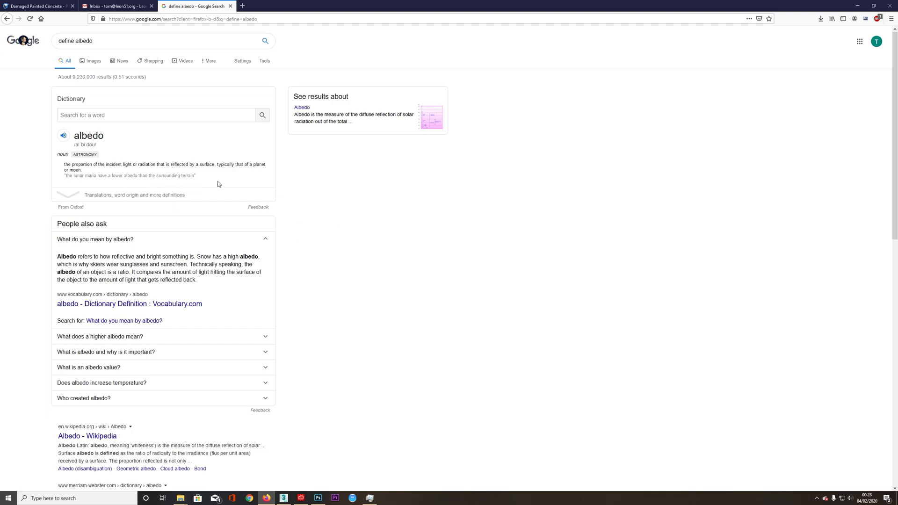
mouse_move(318, 291)
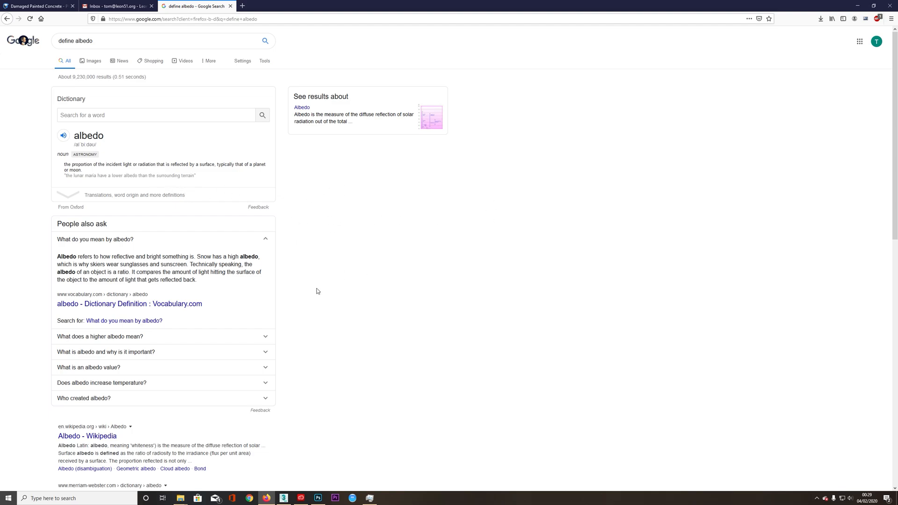
mouse_move(335, 271)
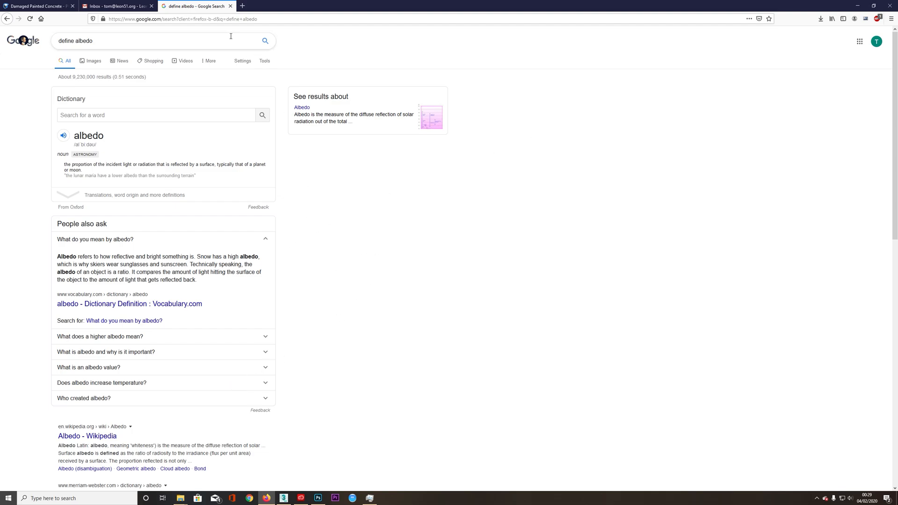
mouse_move(513, 152)
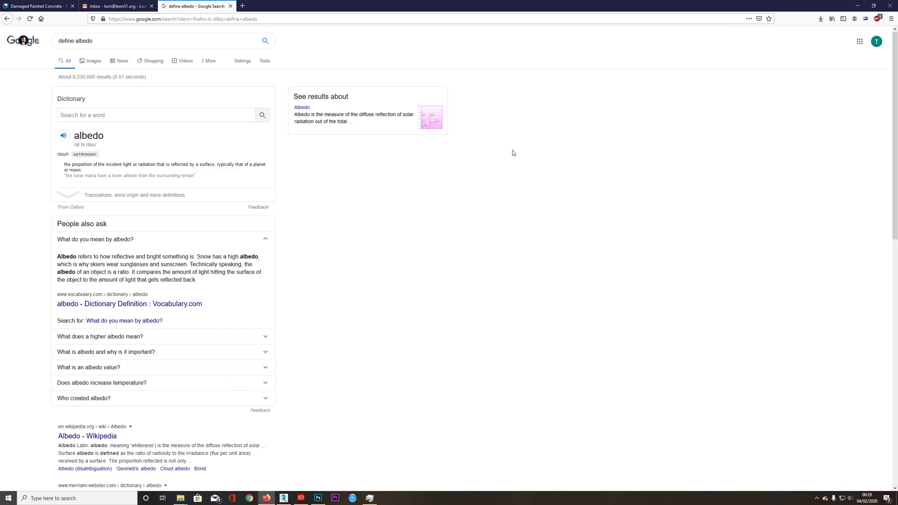
mouse_move(345, 175)
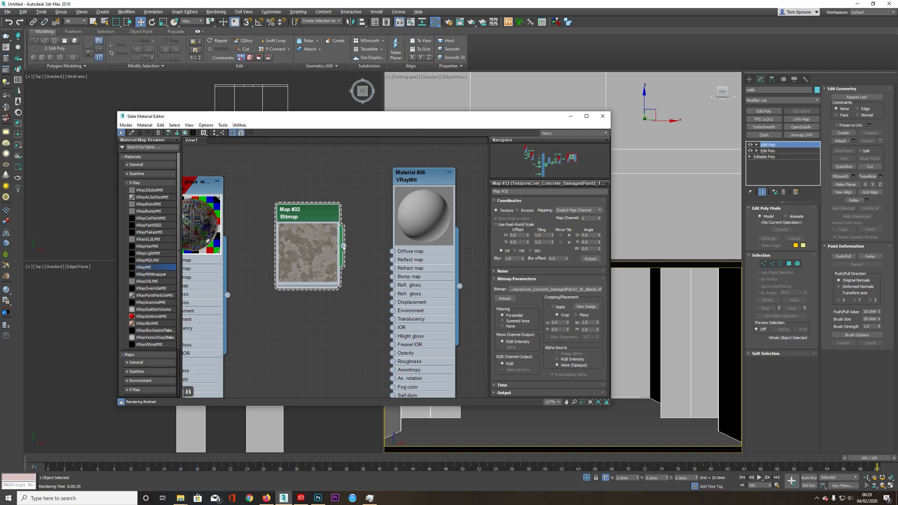
Wire the concrete albedo bitmap into the VRayMtl diffuse slot with Use Real-World Scale enabled
left_click_drag(344, 247, 392, 250)
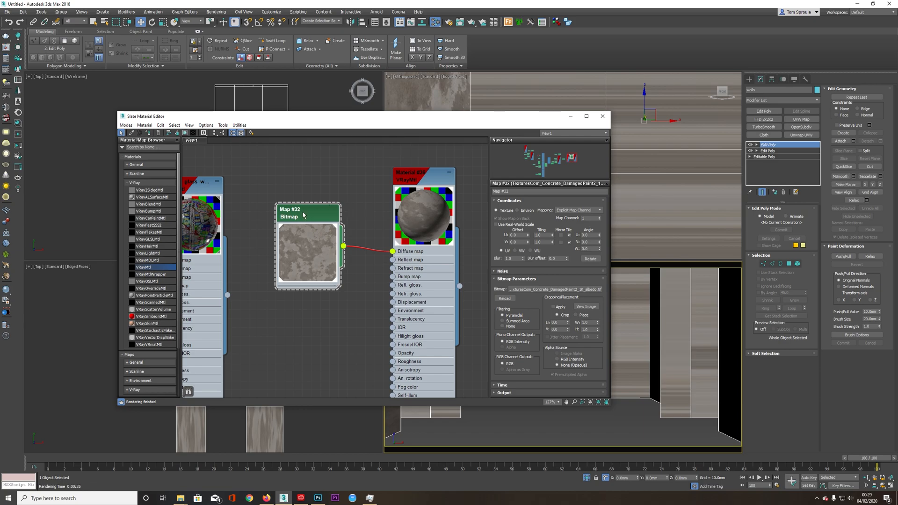
left_click(496, 224)
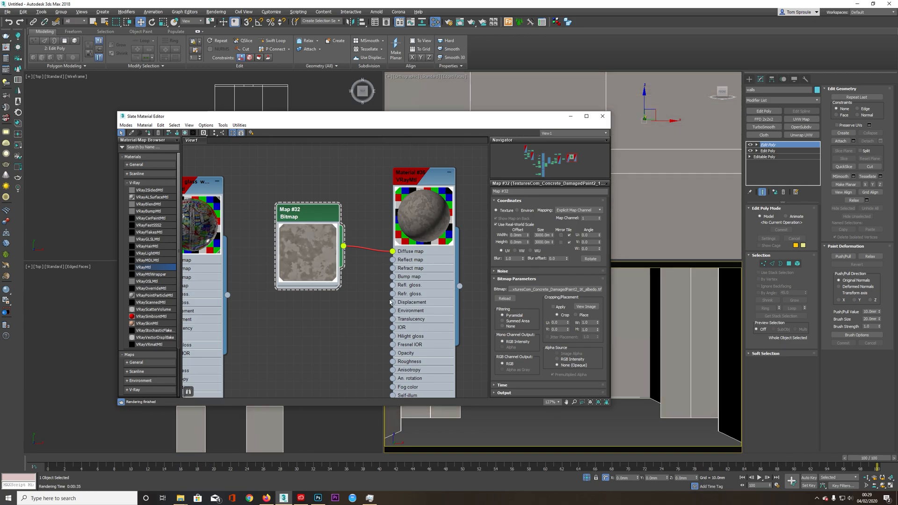
mouse_move(522, 201)
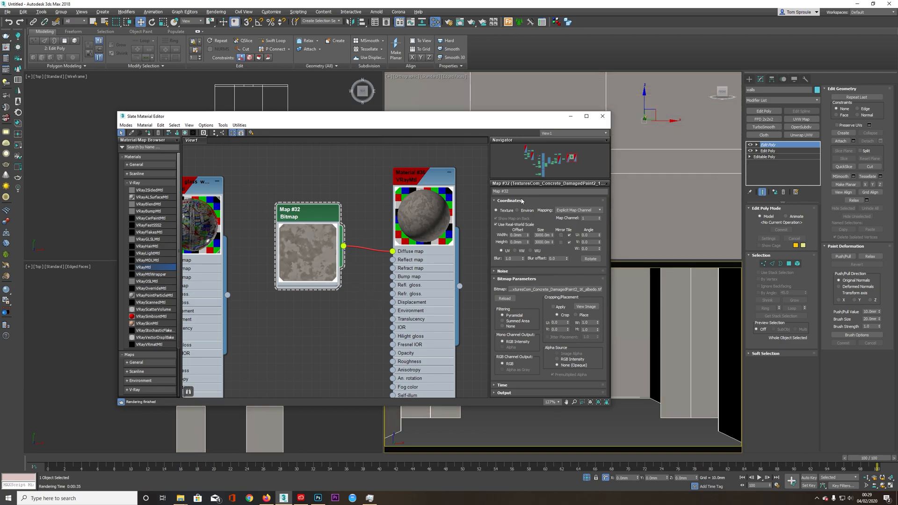
mouse_move(764, 127)
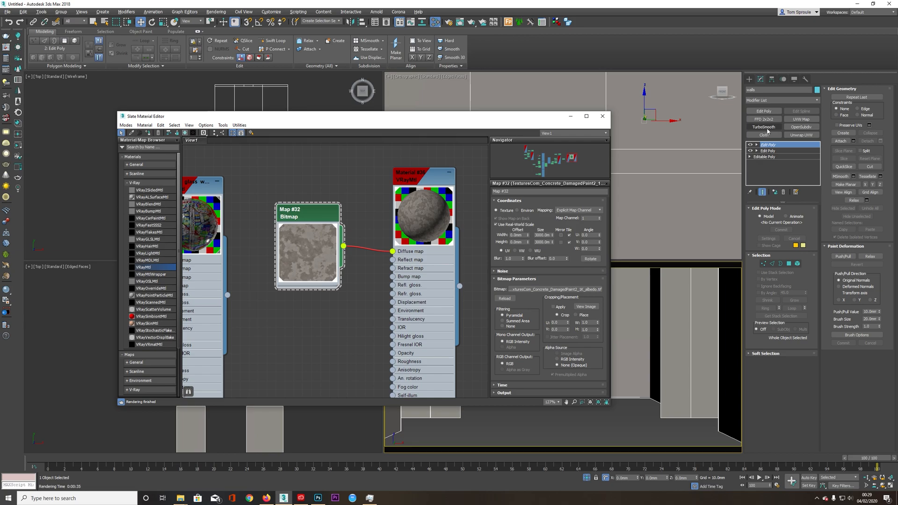
Add a box UVW Map with Real-World Map Size to the walls and collapse the Edit Poly modifiers
left_click(802, 119)
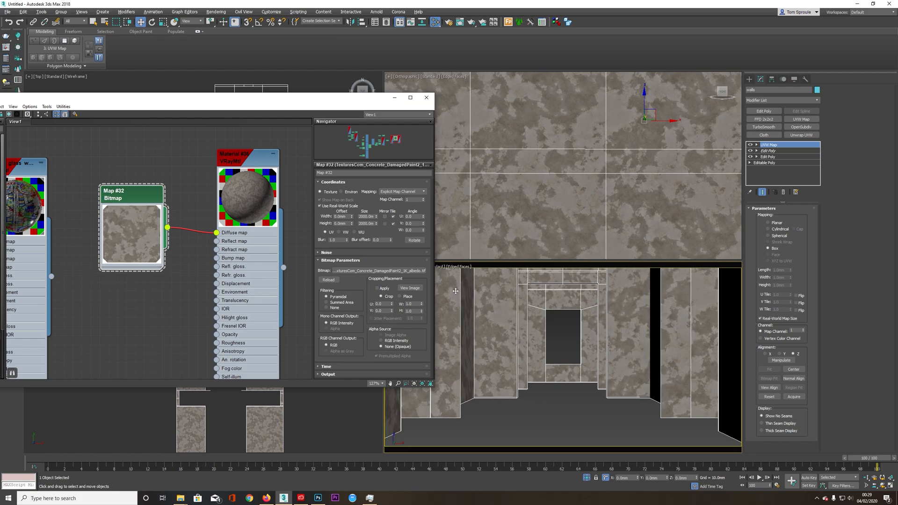
mouse_move(540, 325)
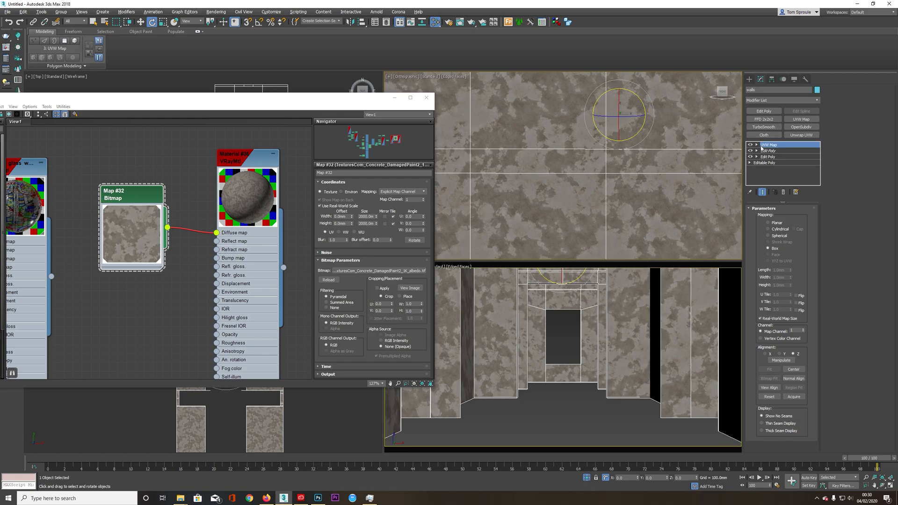
right_click(771, 144)
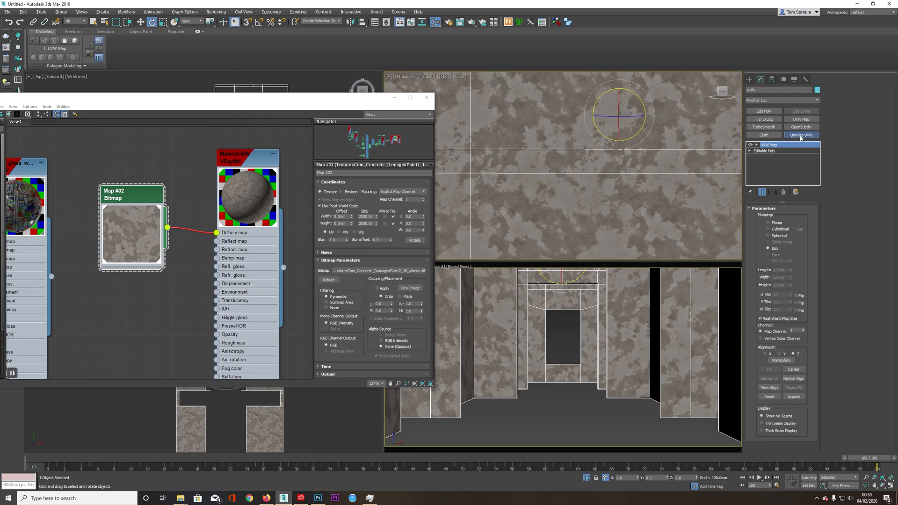
Add Unwrap UVW to the walls and Pack Normalize all UV islands in the UV Editor
left_click(801, 135)
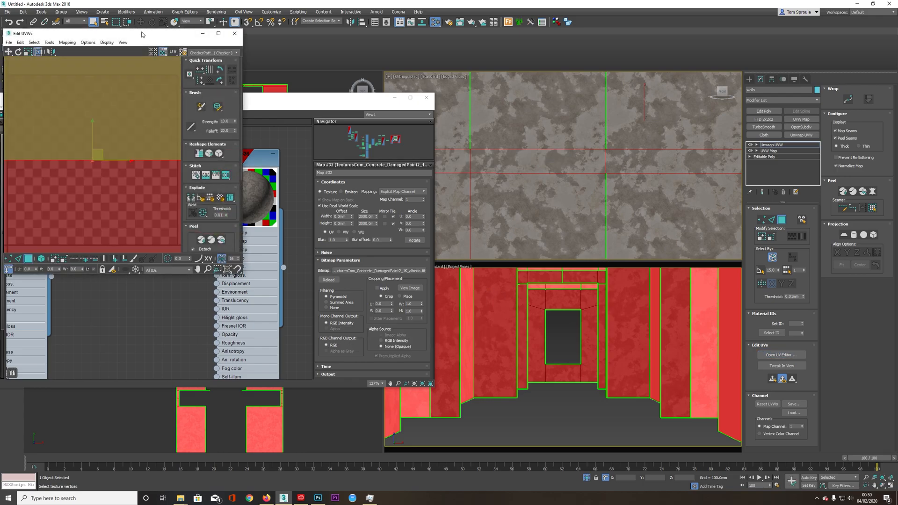
left_click(218, 34)
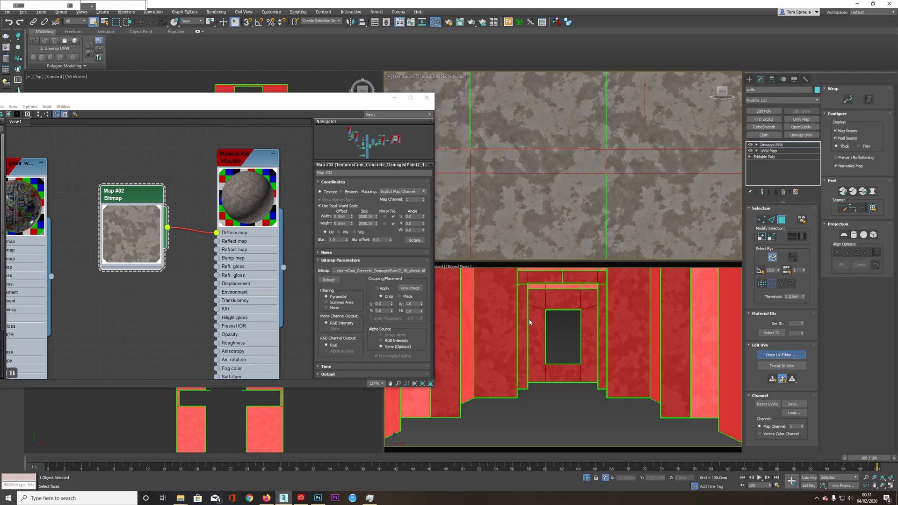
left_click(781, 356)
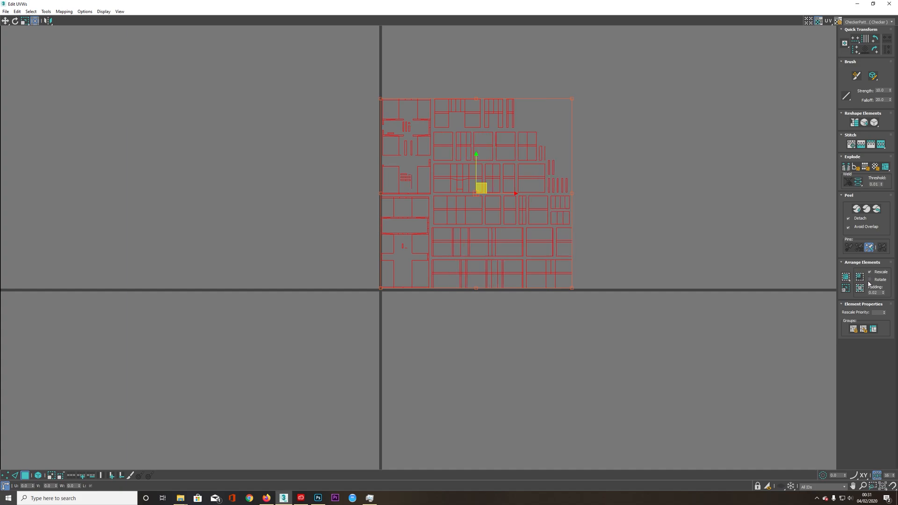
left_click(859, 277)
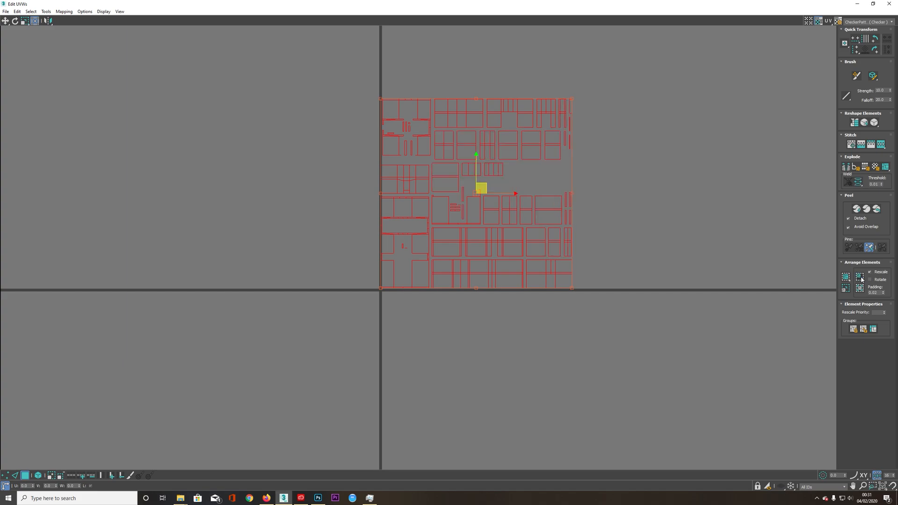
left_click(861, 277)
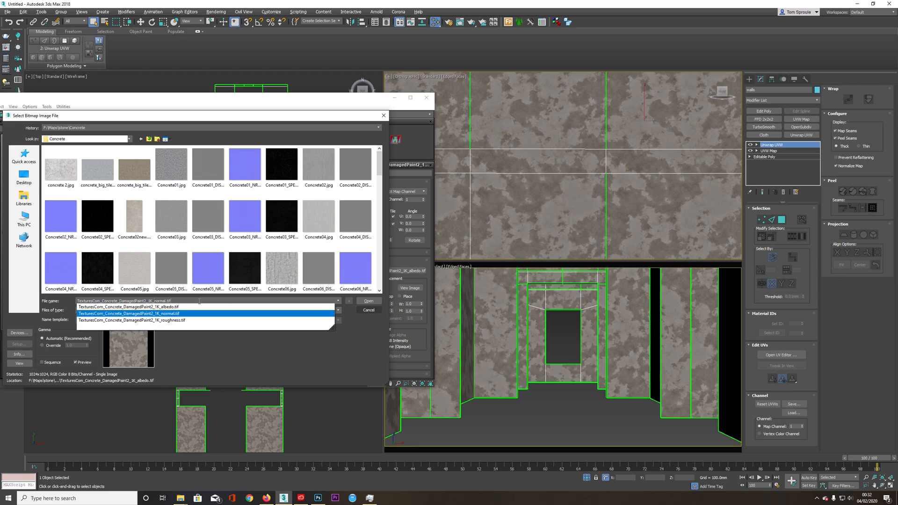
Load TexturesCom_Concrete_DamagedPaint2_1K_normal.tif into a second Bitmap node
left_click(369, 301)
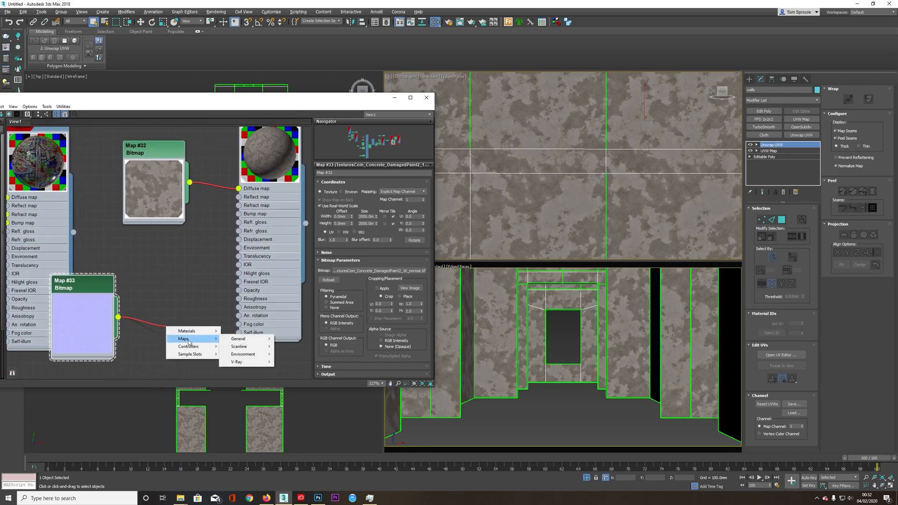
Insert a VRayNormalMap node between Map #33 and the VRayMtl's bump slot
left_click(237, 363)
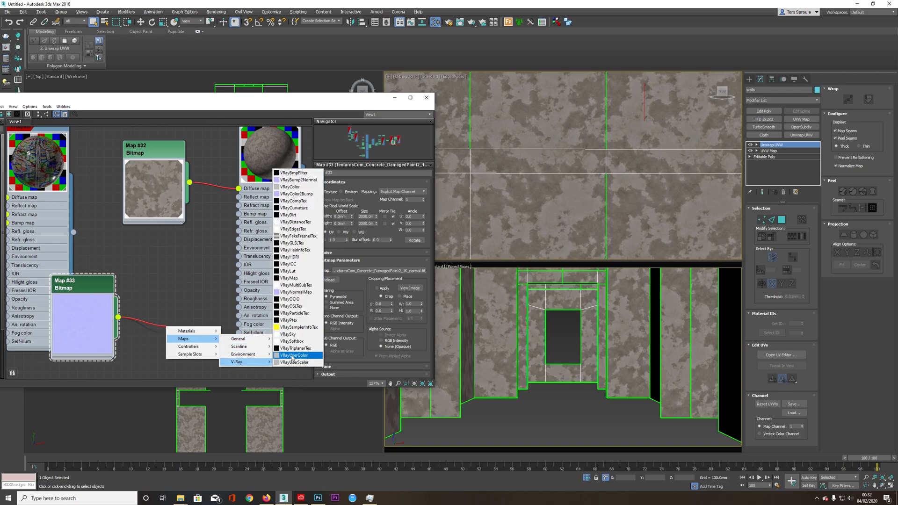
mouse_move(305, 299)
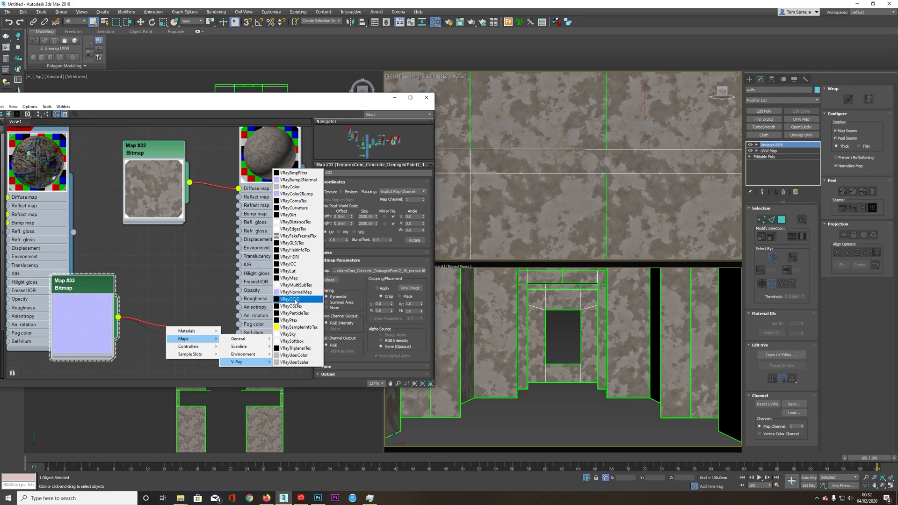
left_click(297, 292)
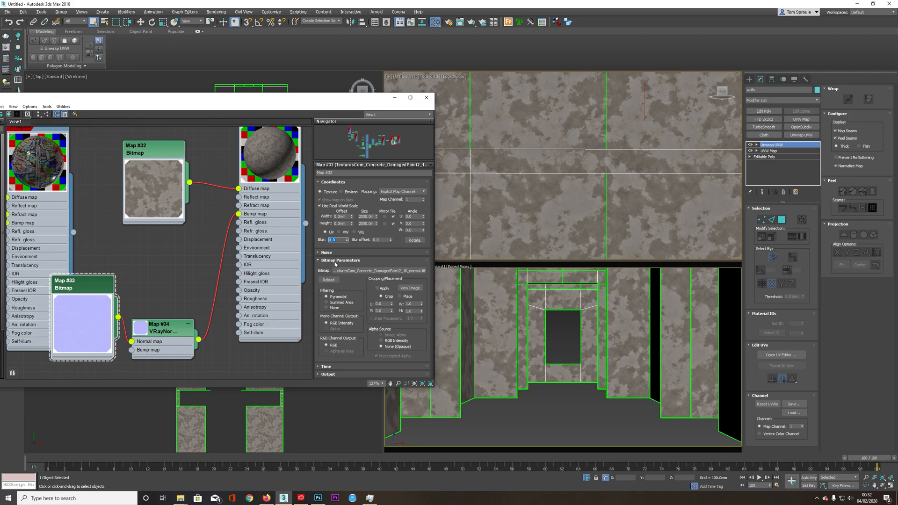
mouse_move(191, 324)
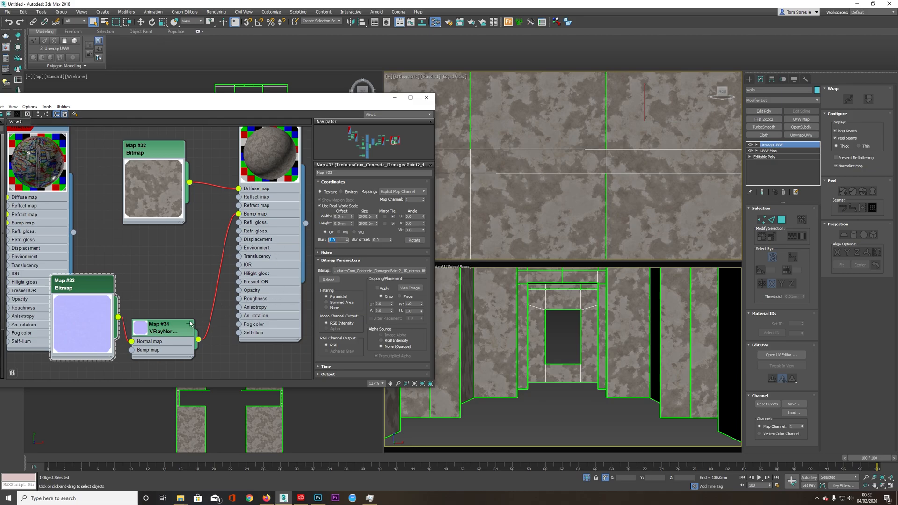
left_click(163, 327)
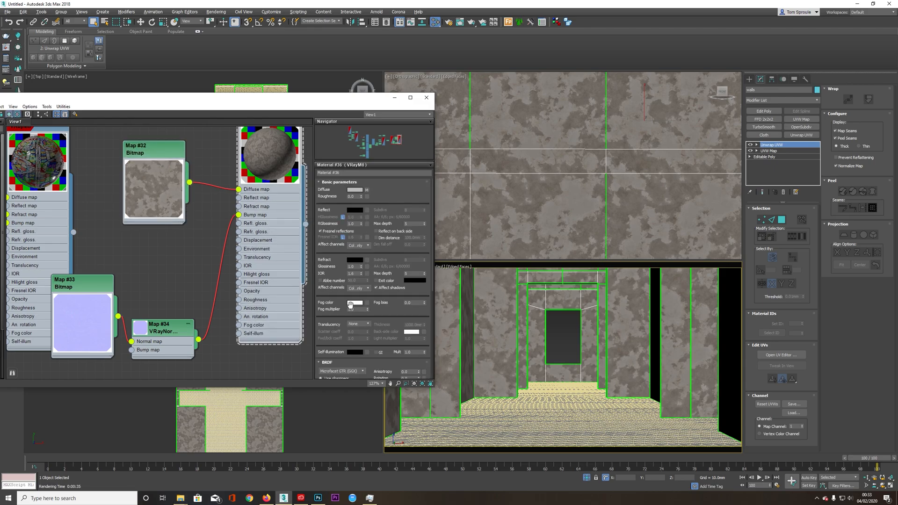
Reduce the VRayMtl's Diffuse map amount to 20 in the Maps rollout
scroll("down", 3)
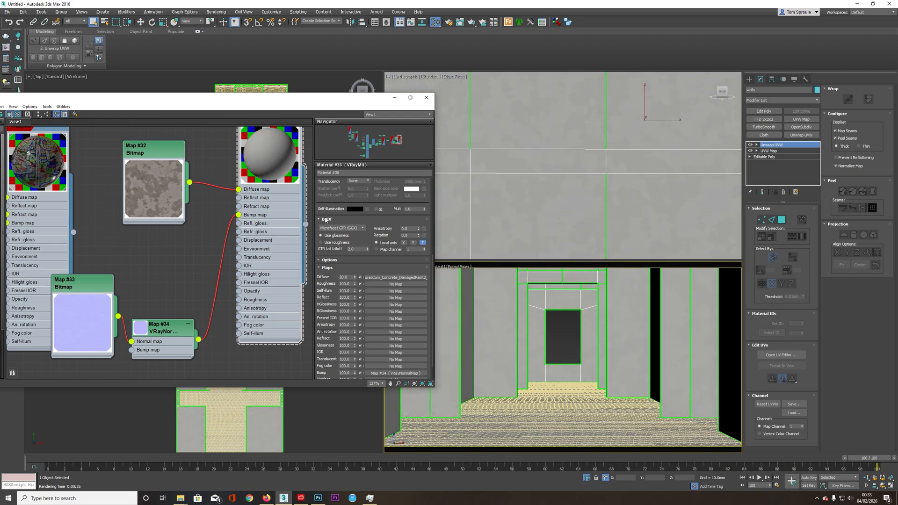
Change the VRayMtl diffuse colour to a warm beige via the Color Selector
left_click(355, 190)
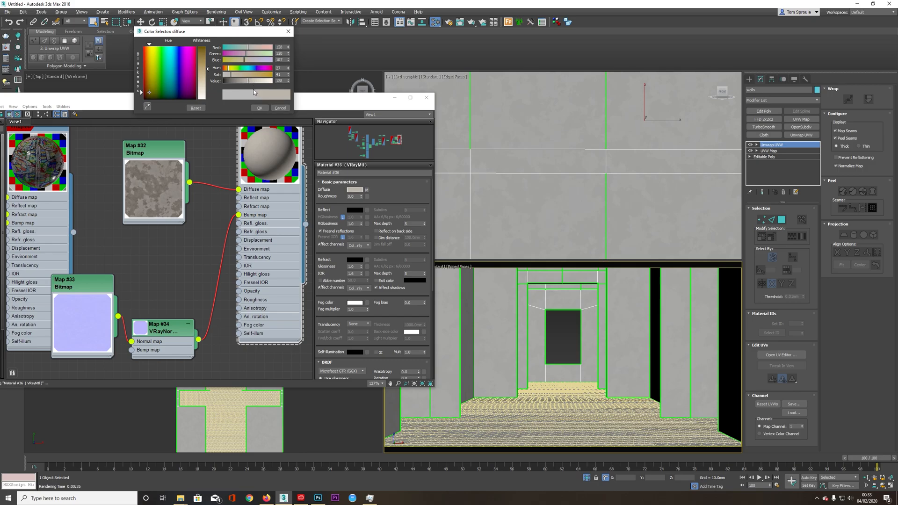
left_click(280, 107)
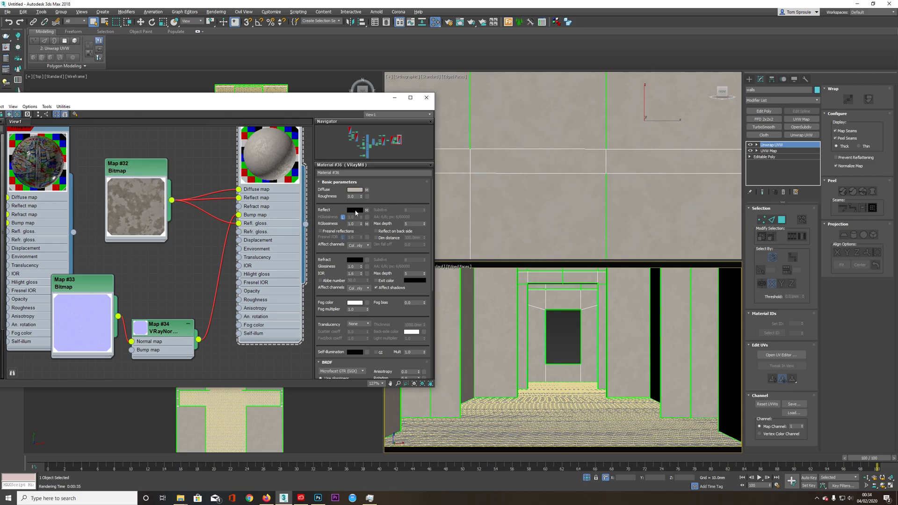
Change the Reflect colour from black to grey so the concrete reflects
left_click(353, 209)
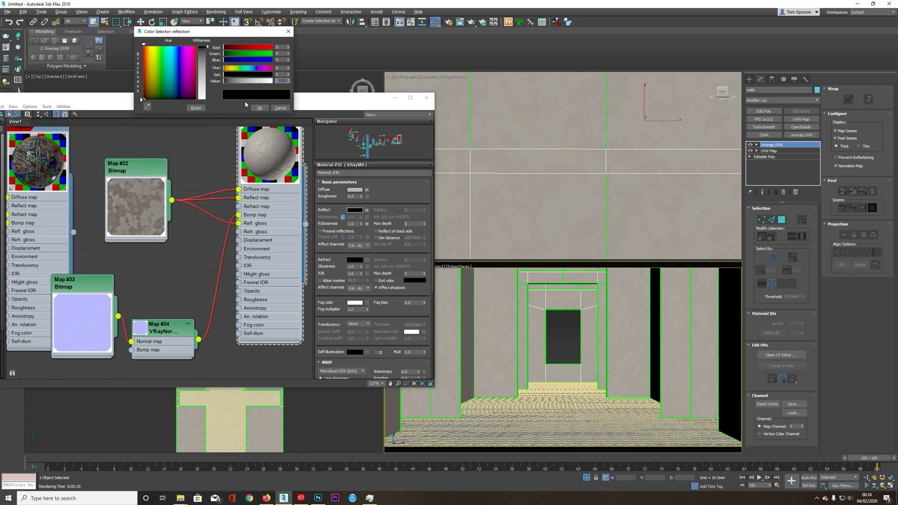
left_click(279, 108)
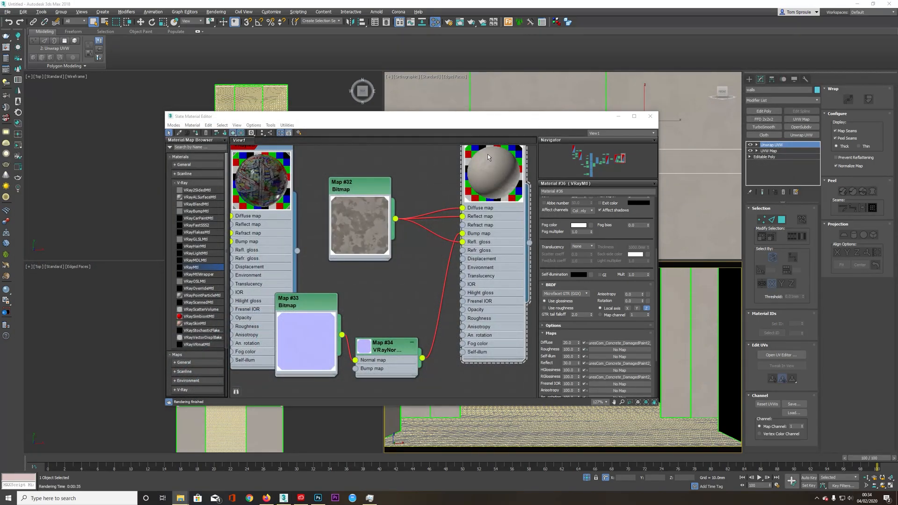
Close the material editor and give the window frame a box UVW Map at real-world size
left_click(650, 116)
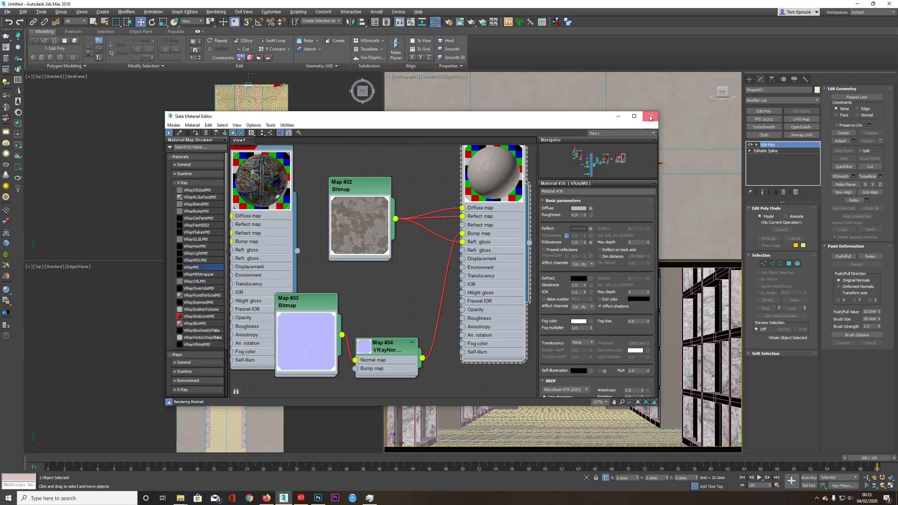
left_click(649, 116)
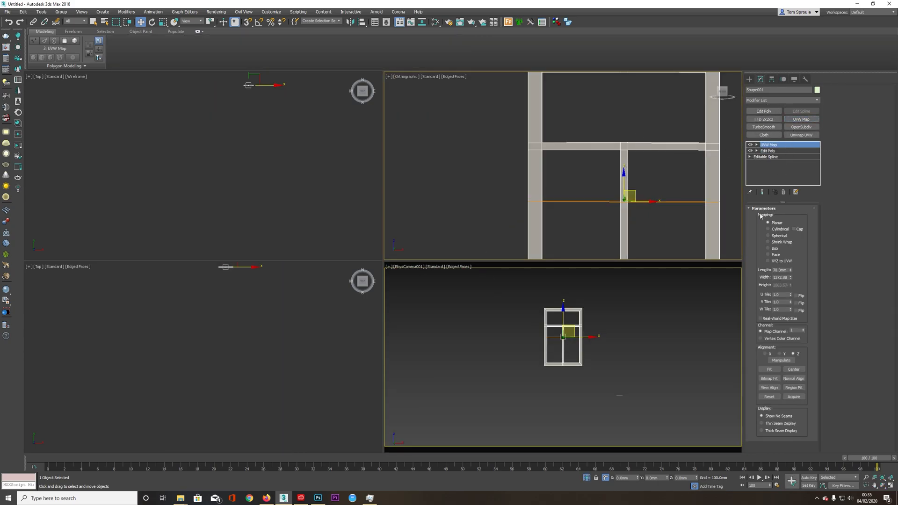
left_click(769, 248)
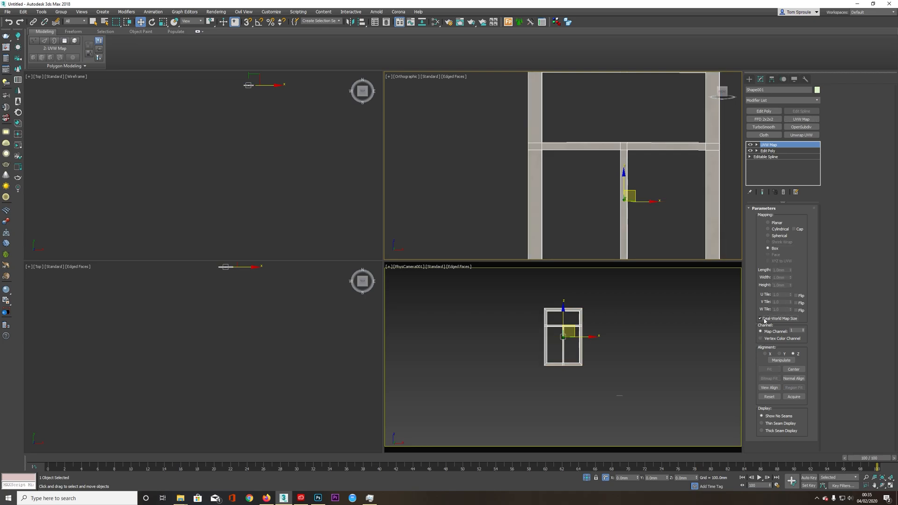